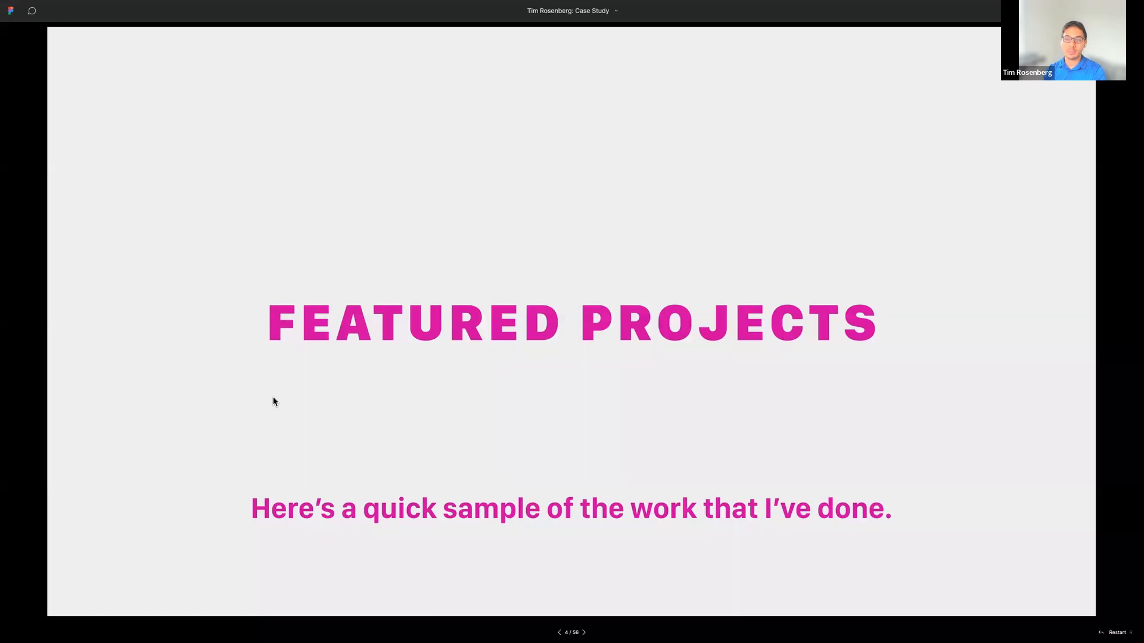
- Advance from the Featured Projects title slide to the Produce Box redesign slide
left_click(582, 632)
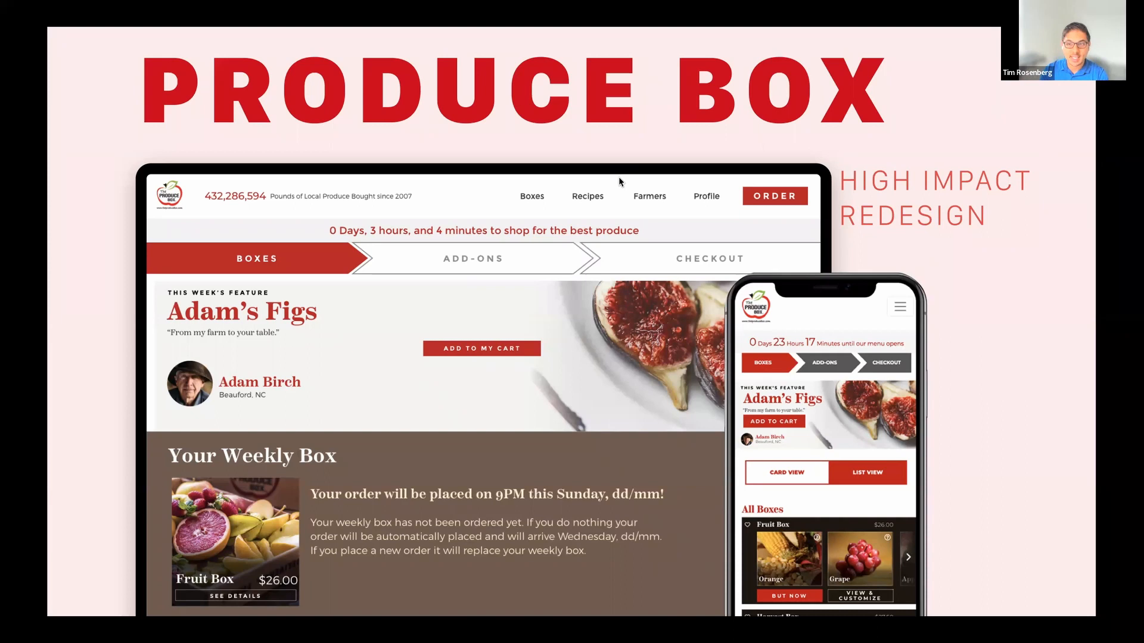
key("Right")
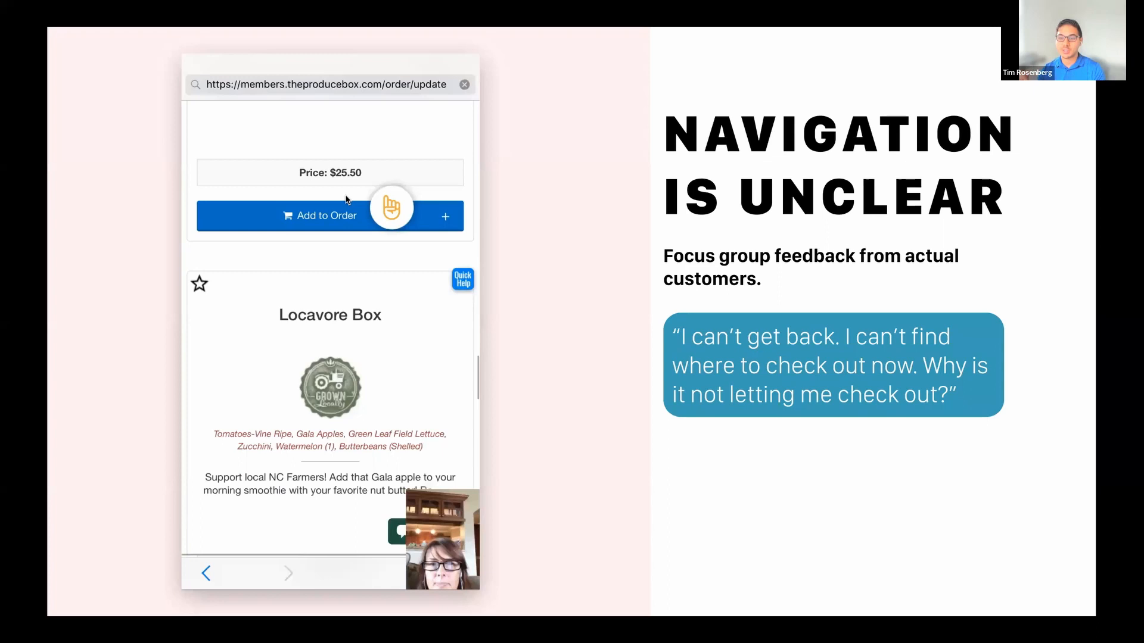
- Advance past the User Flow Map slide to the project mockups collage
key("right")
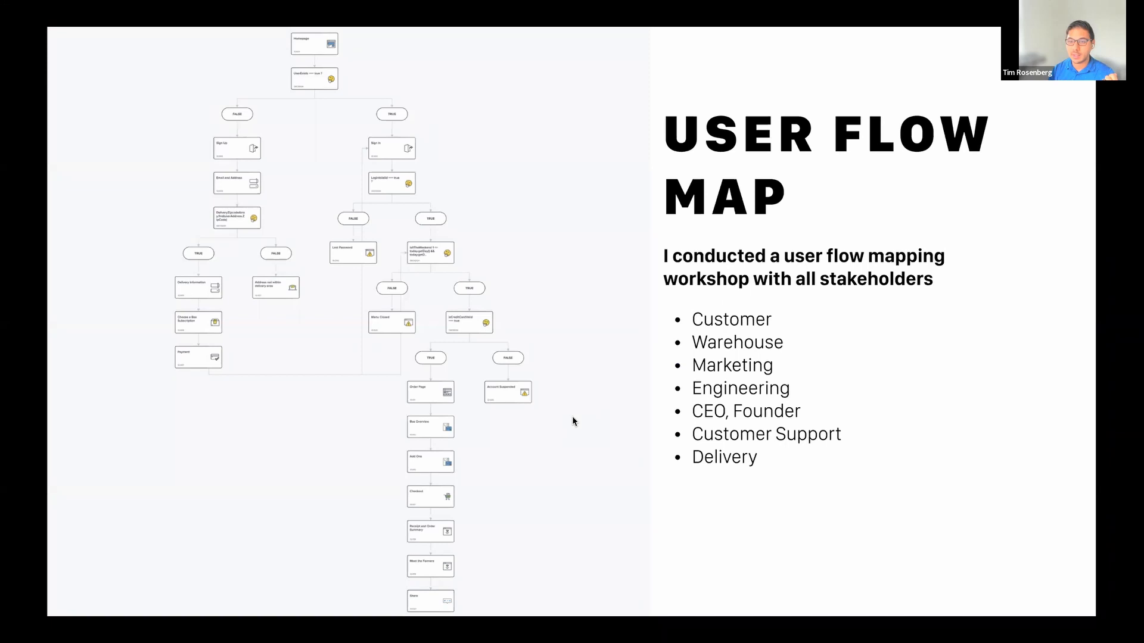
key("right")
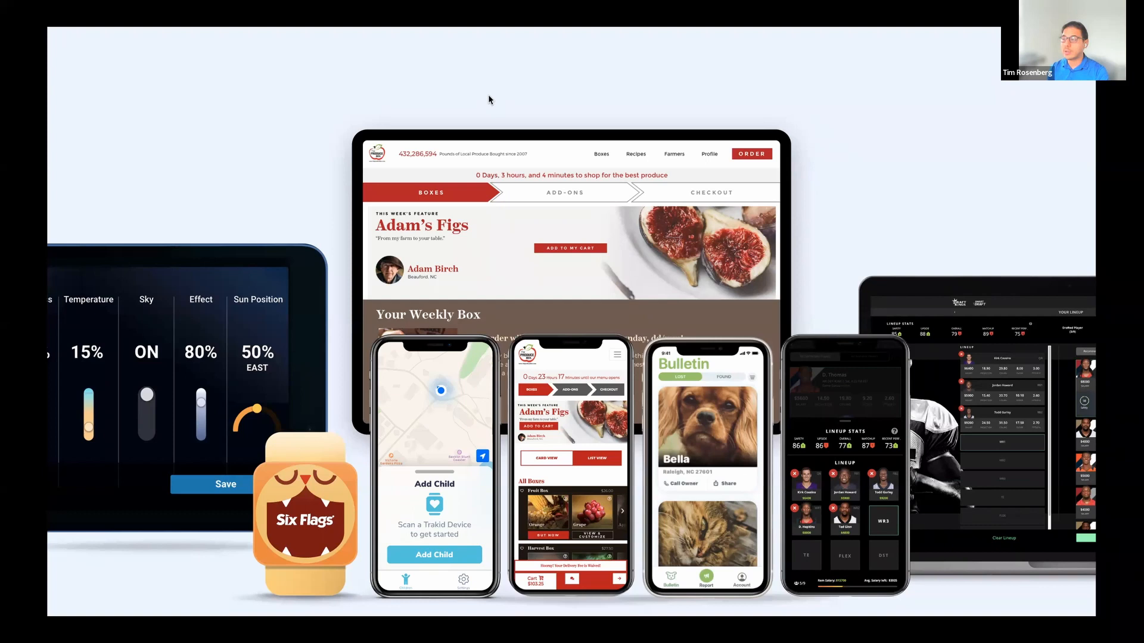
mouse_move(766, 317)
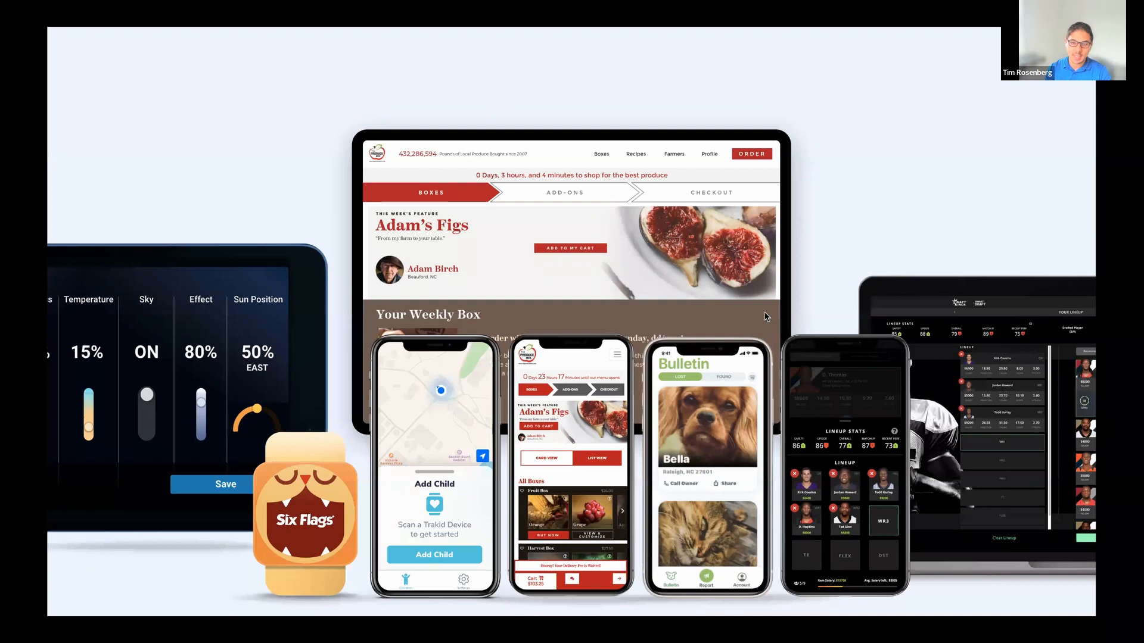